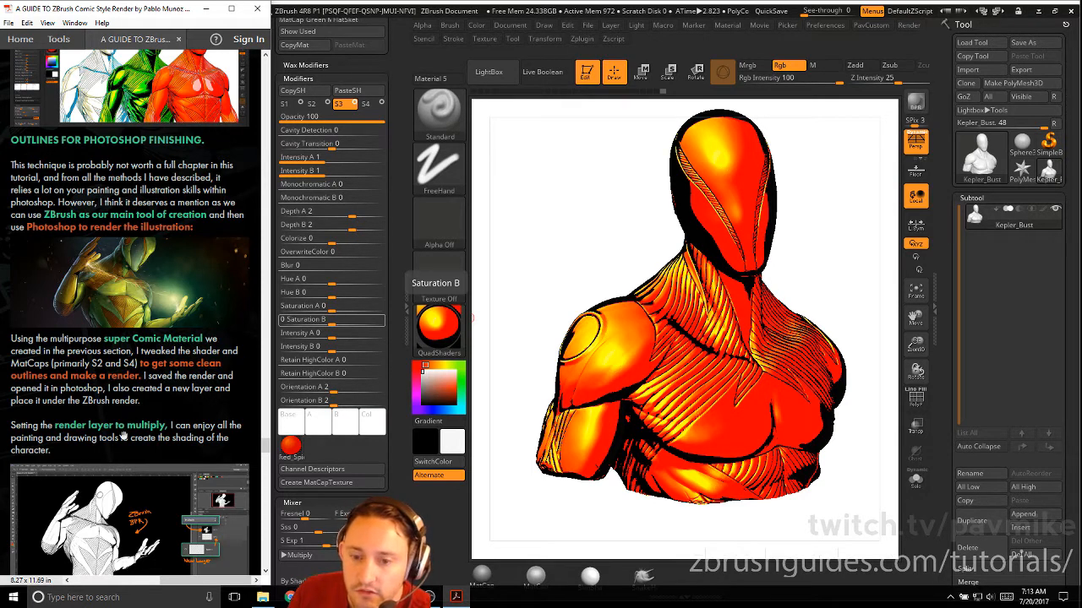
Step: Change the document background from white to dark grey and hide the Tool tray
scroll("down", 3)
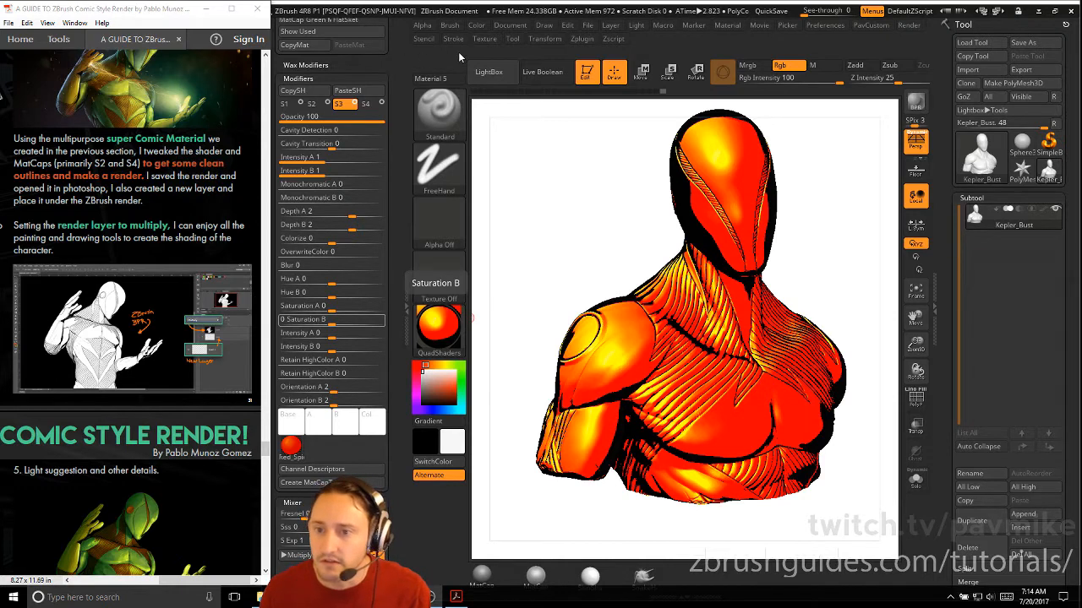
left_click(477, 25)
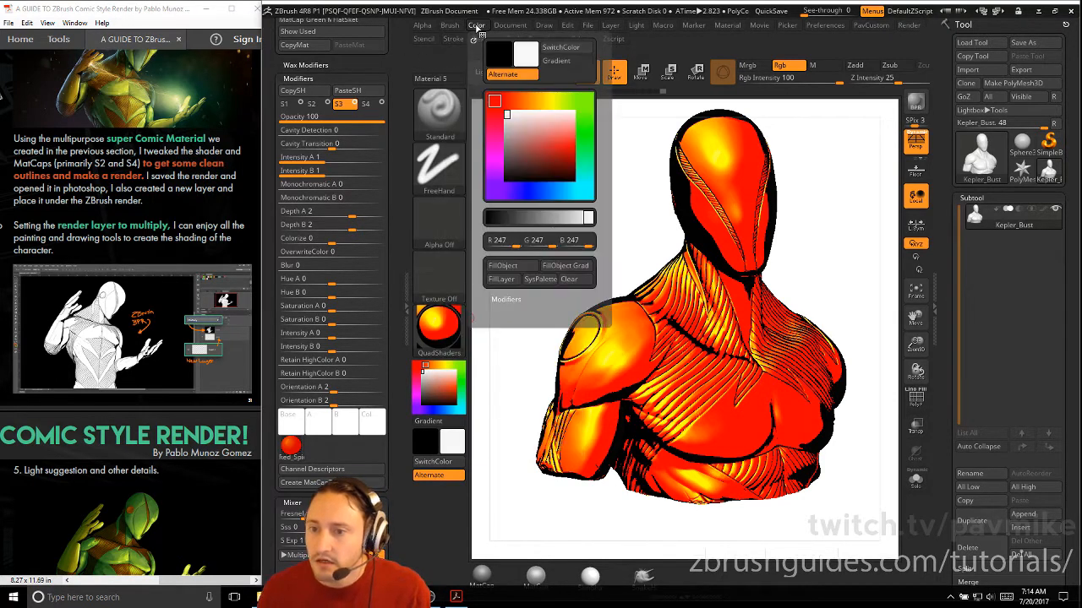
left_click(509, 24)
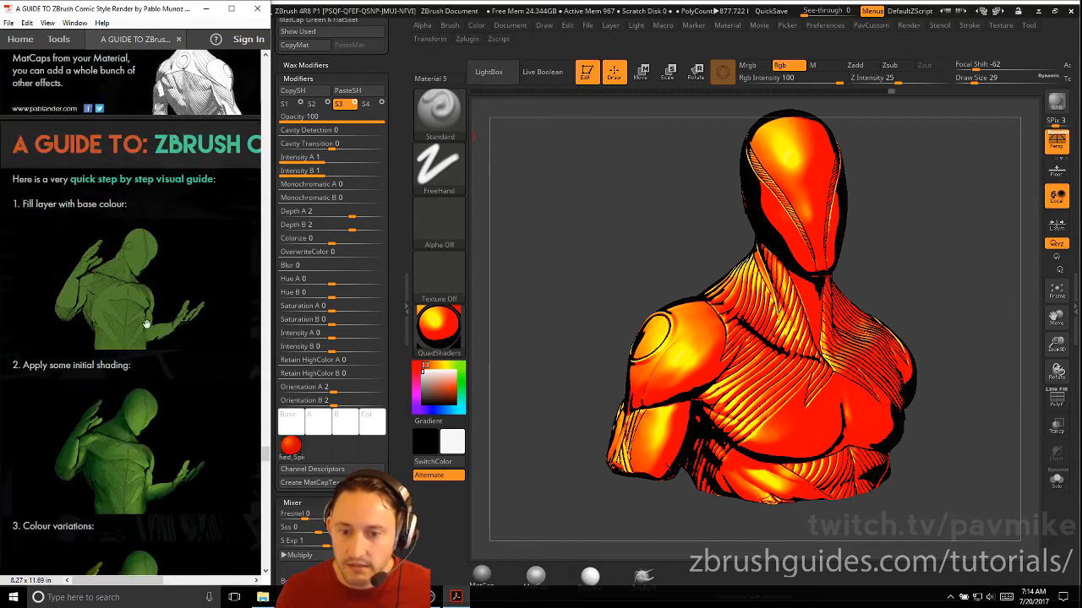
Step: Apply the grey MatCap Metal01 material to the bust and open the material Lightbox
scroll("down", 3)
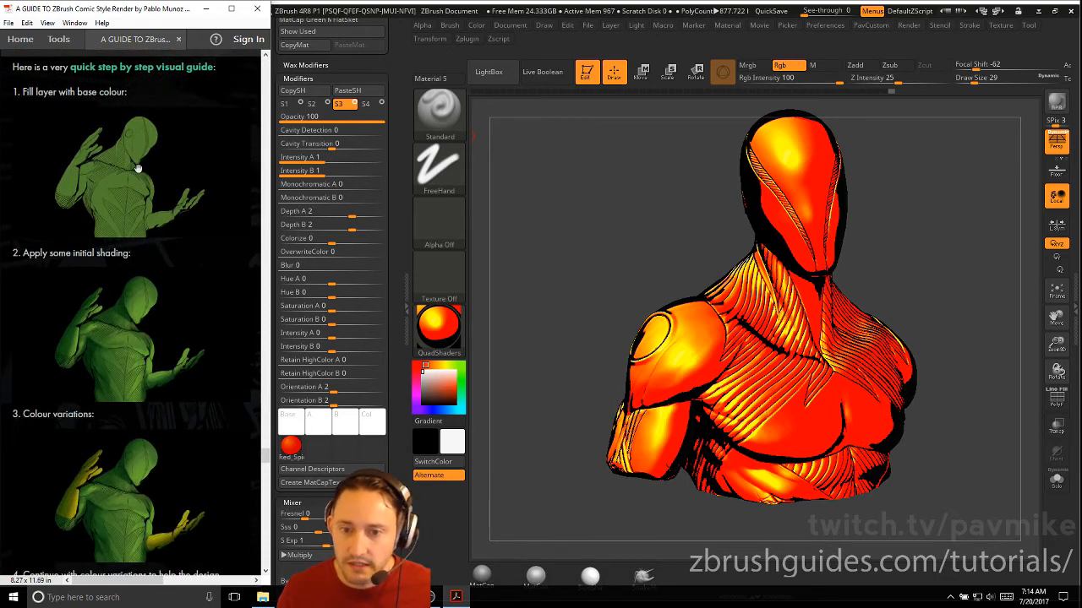
scroll("down", 3)
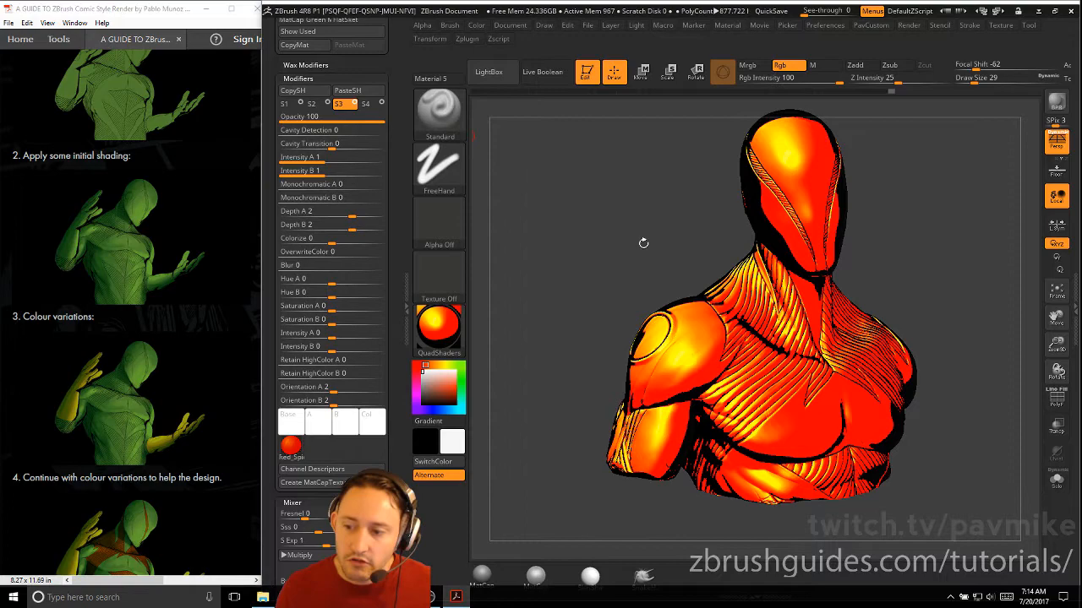
left_click_drag(643, 243, 551, 178)
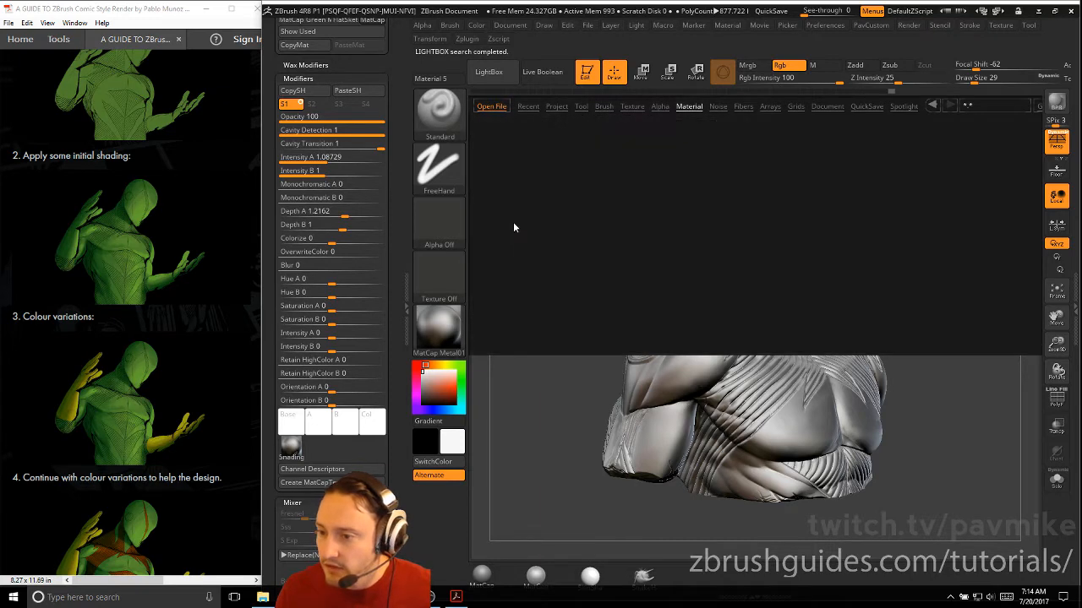
Step: Load the white Pablander_Super matcap from the Pablander Comic folder
left_click(688, 106)
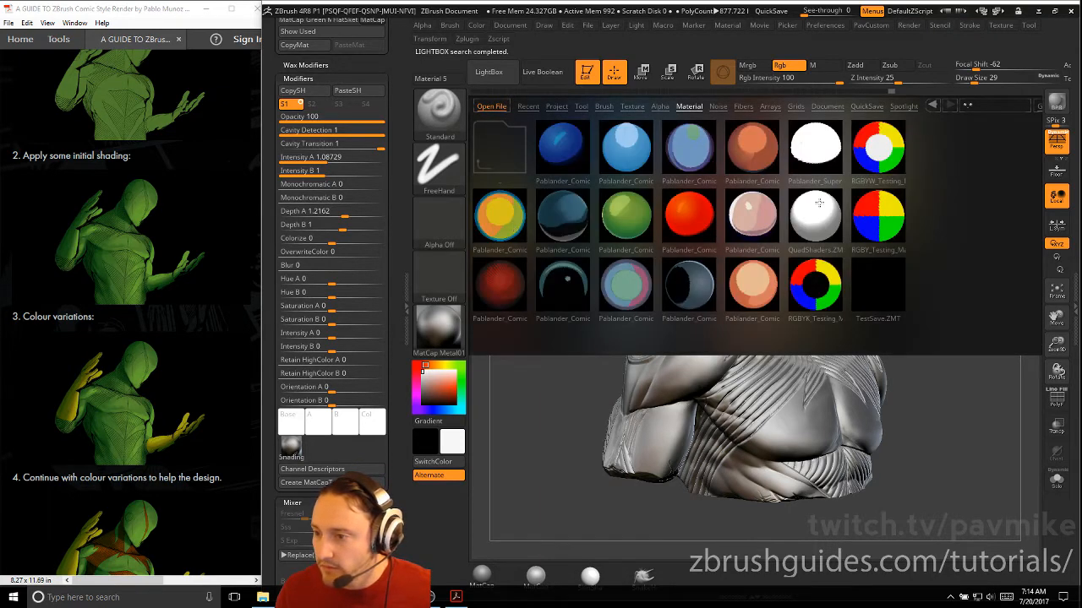
left_click(815, 148)
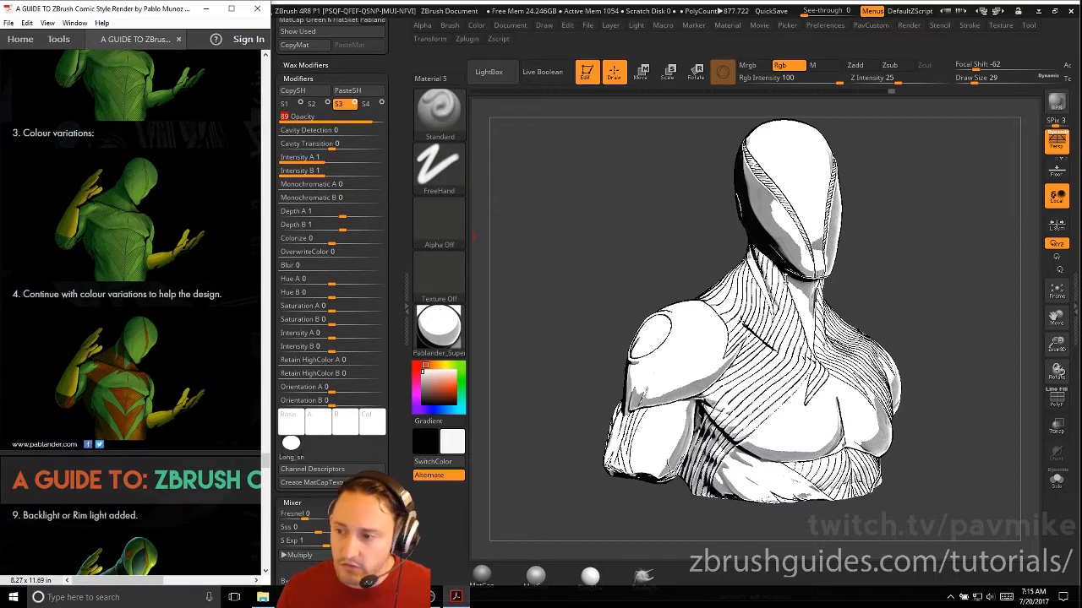
Step: Reopen the Tool palette to show the green and red polypainted bust, and scroll through its subpalettes
left_click(1029, 25)
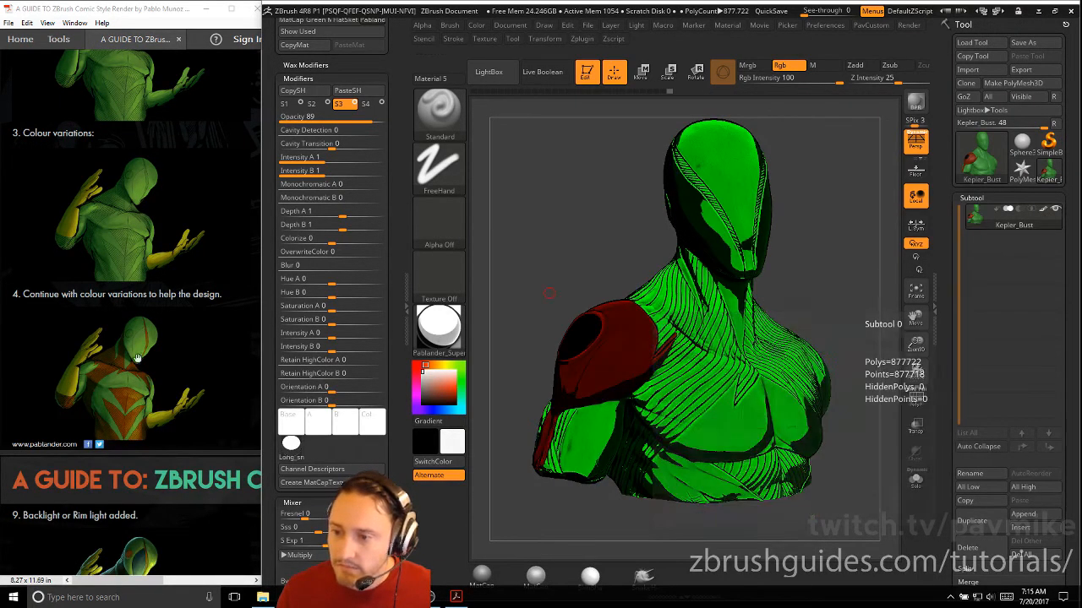
scroll("down", 3)
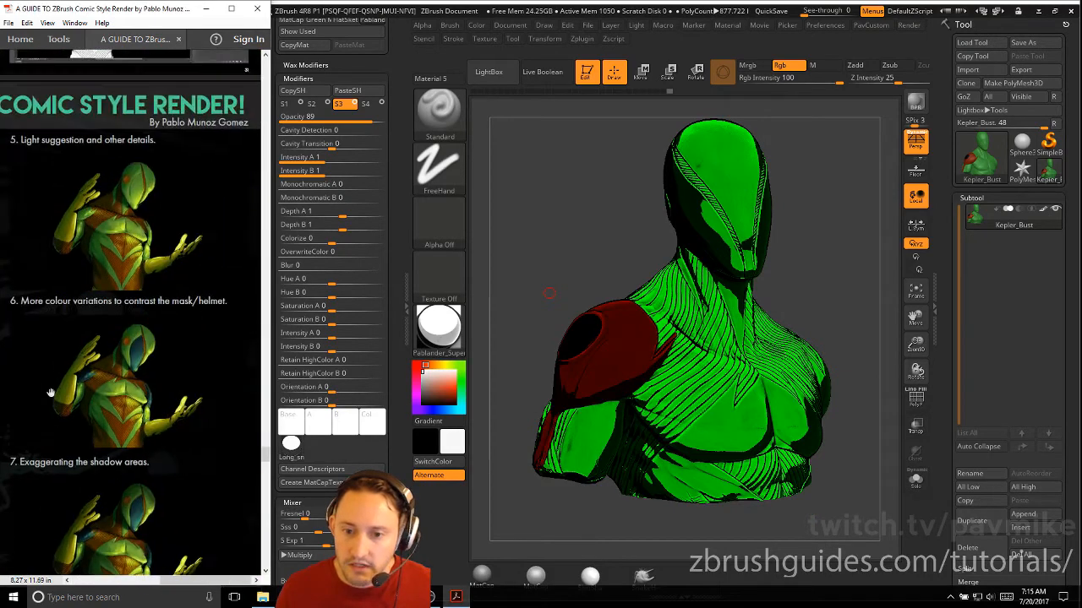
scroll("down", 3)
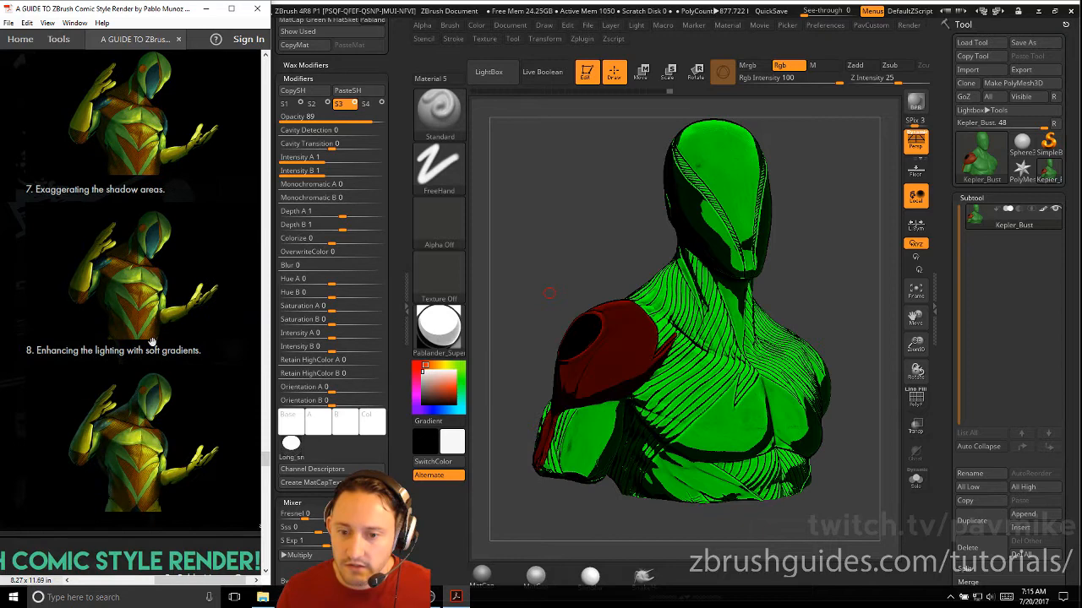
scroll("down", 3)
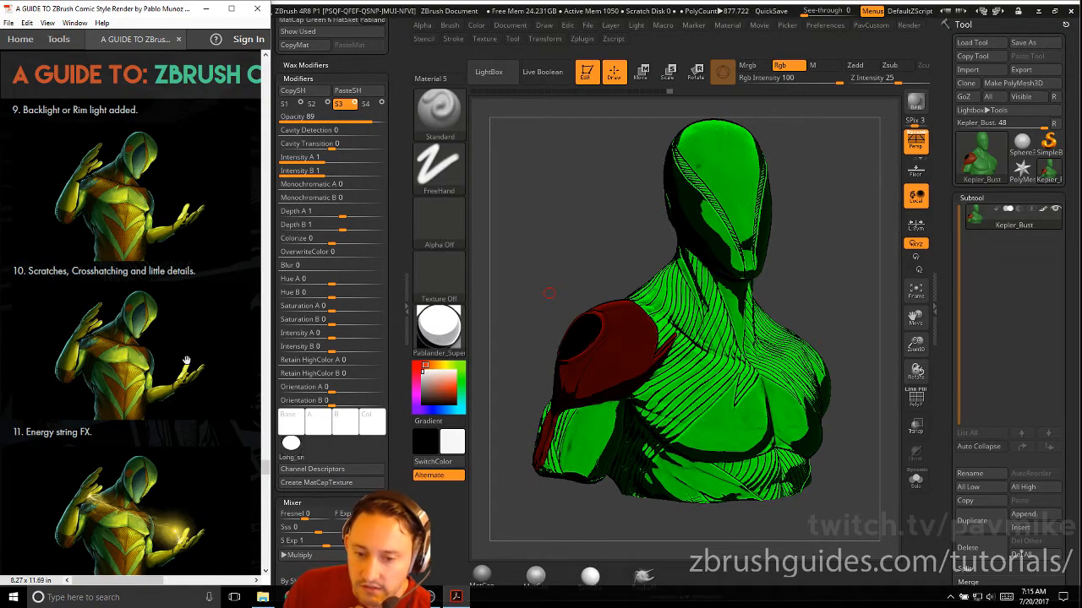
scroll("down", 3)
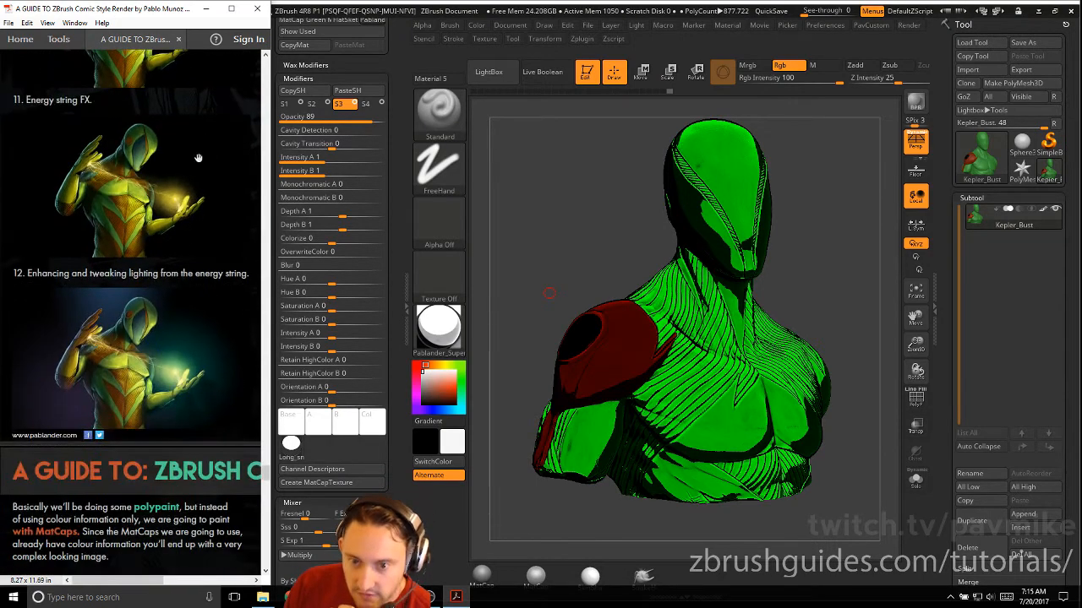
scroll("down", 3)
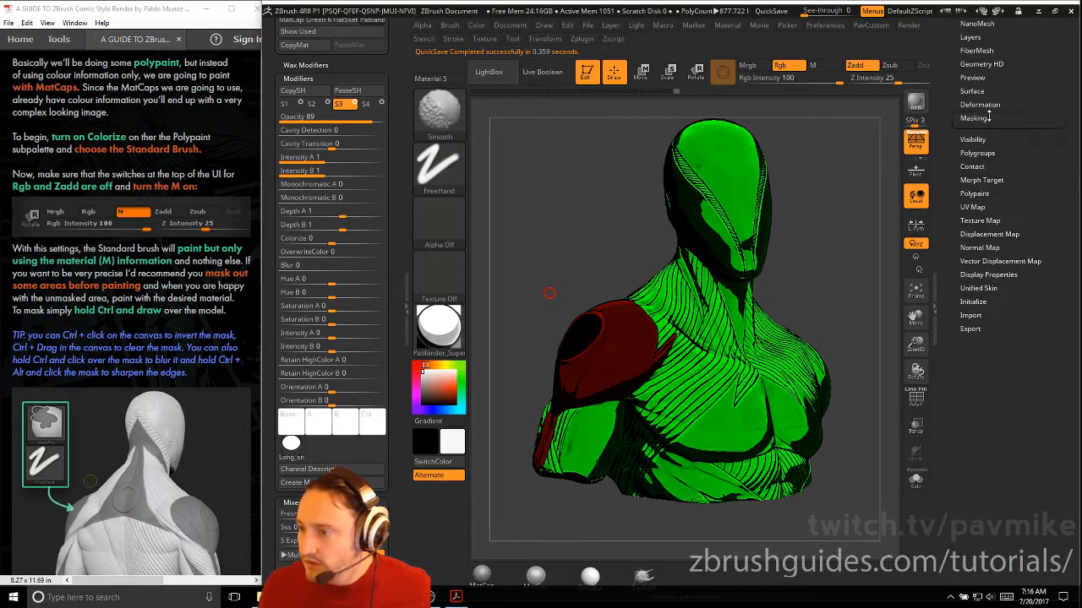
Step: Turn Polypaint Colorize on, pick the Standard brush, and set Rgb off and M on
left_click(975, 185)
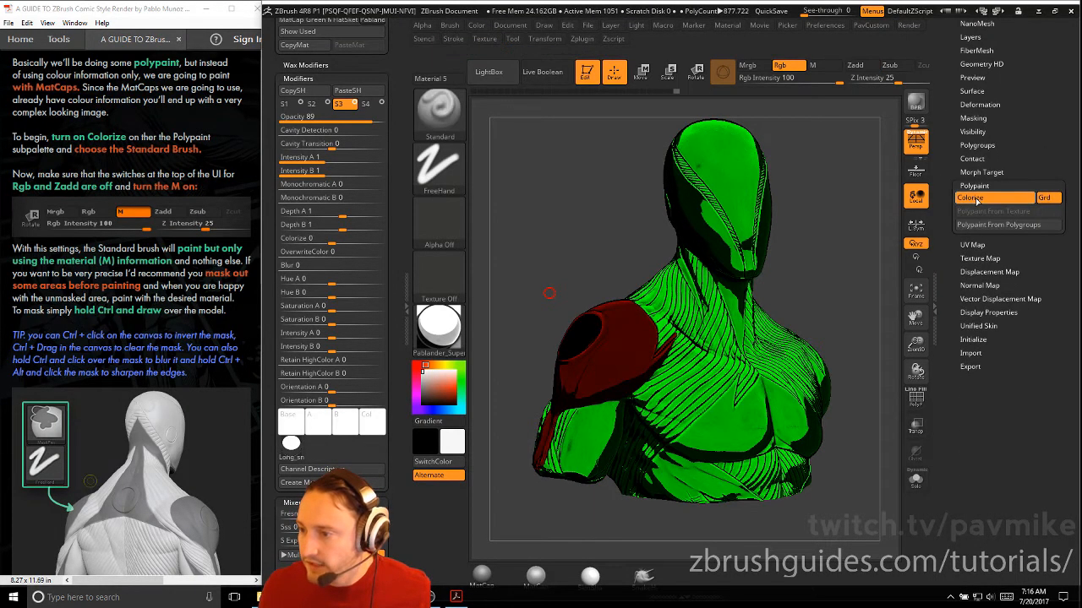
mouse_move(993, 198)
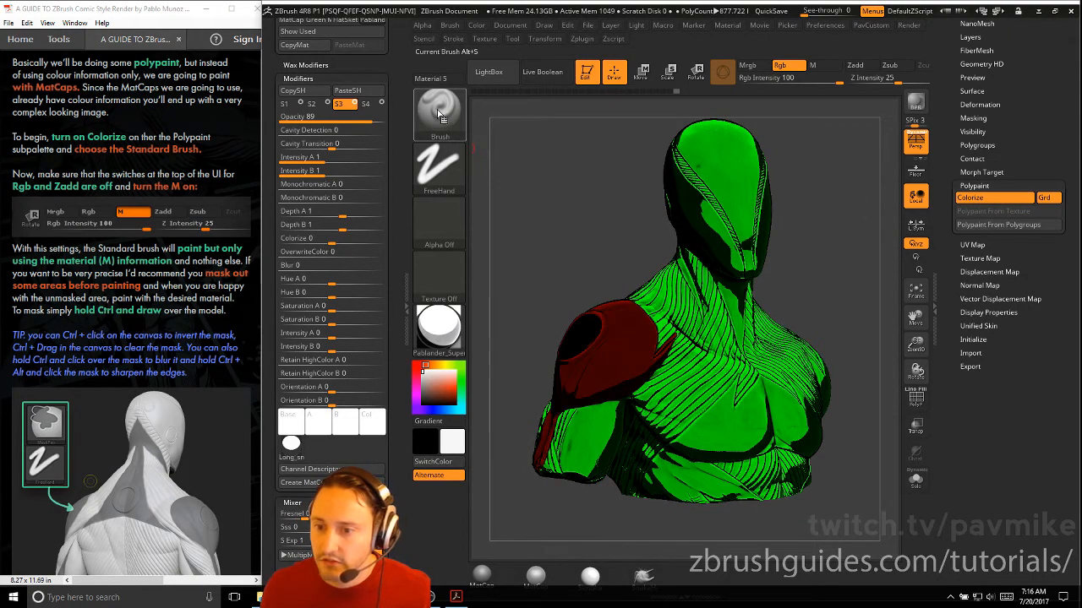
left_click(440, 114)
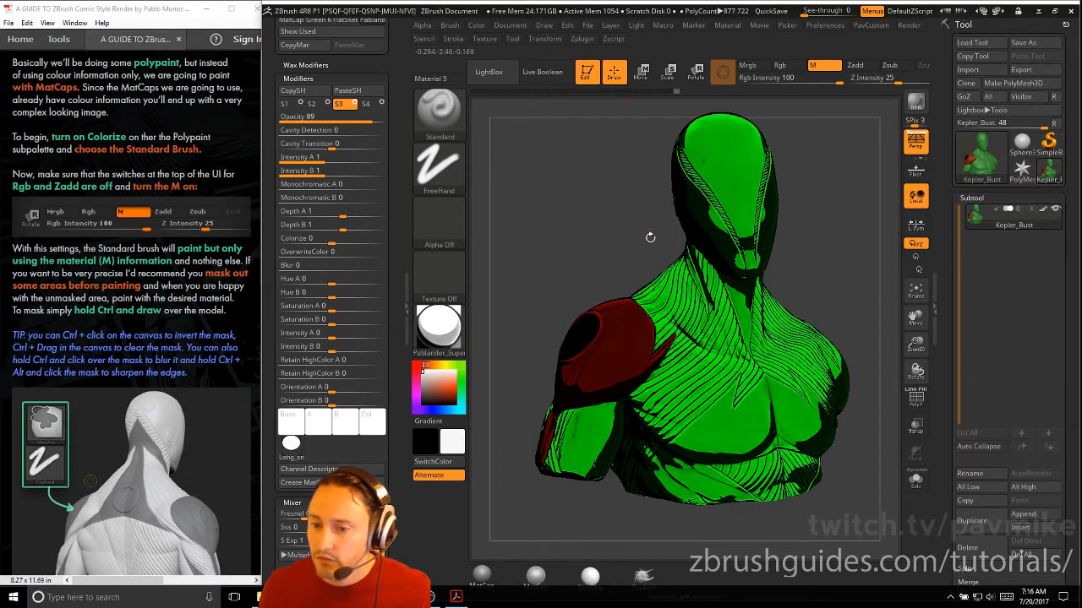
left_click(476, 24)
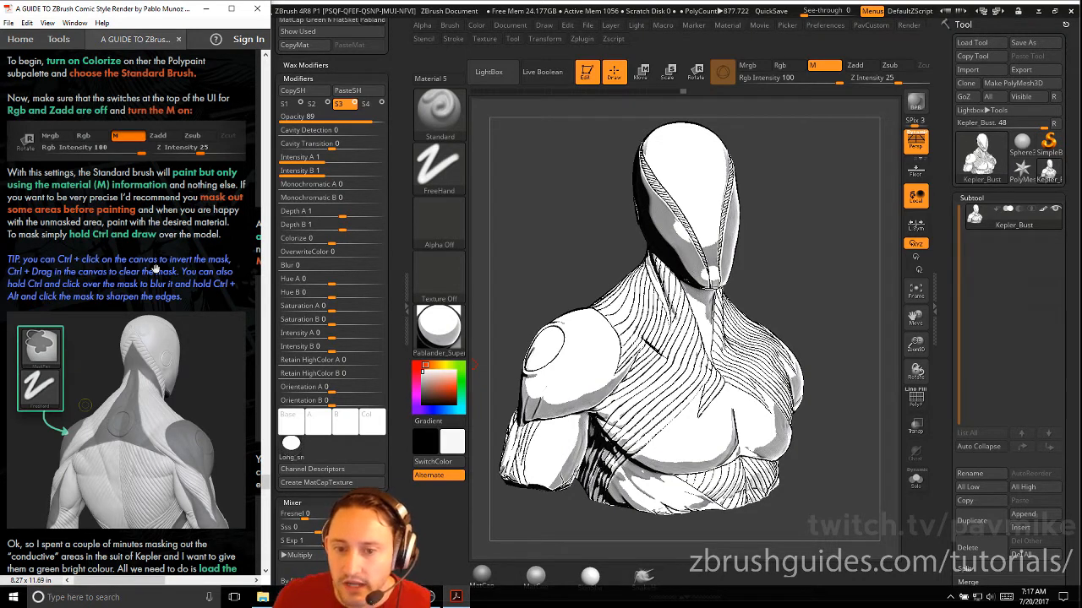
mouse_move(192, 291)
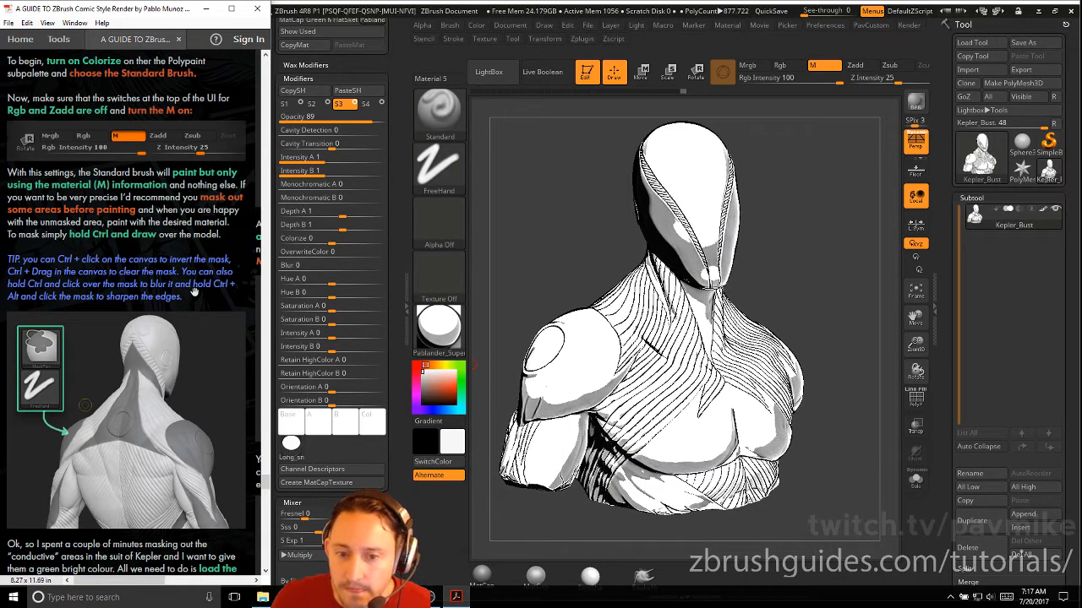
mouse_move(194, 348)
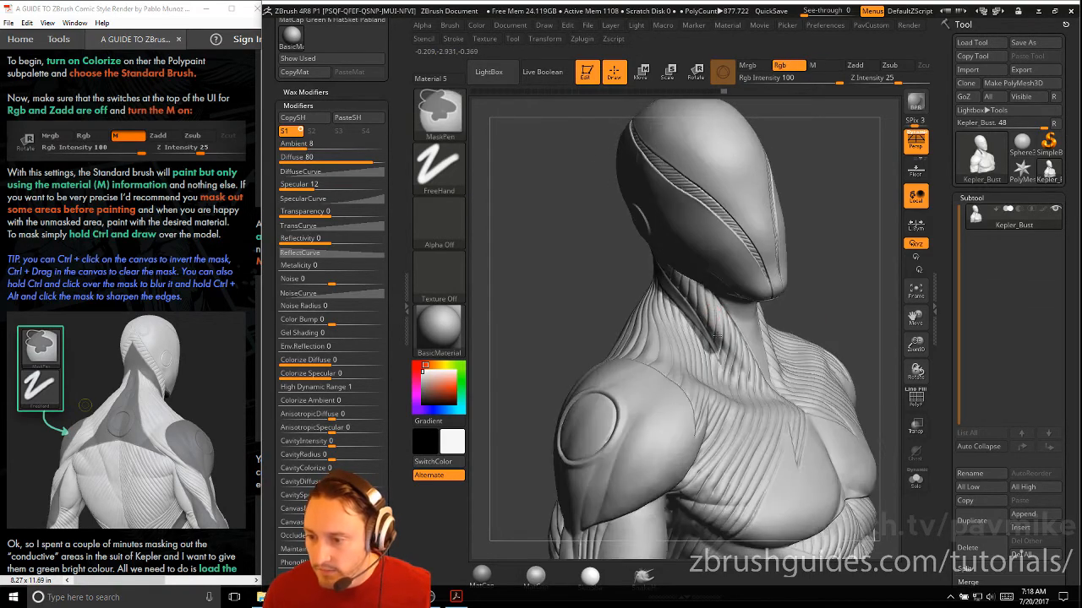
Step: Orbit the bust around to examine the back of the suit
left_click_drag(714, 338, 630, 258)
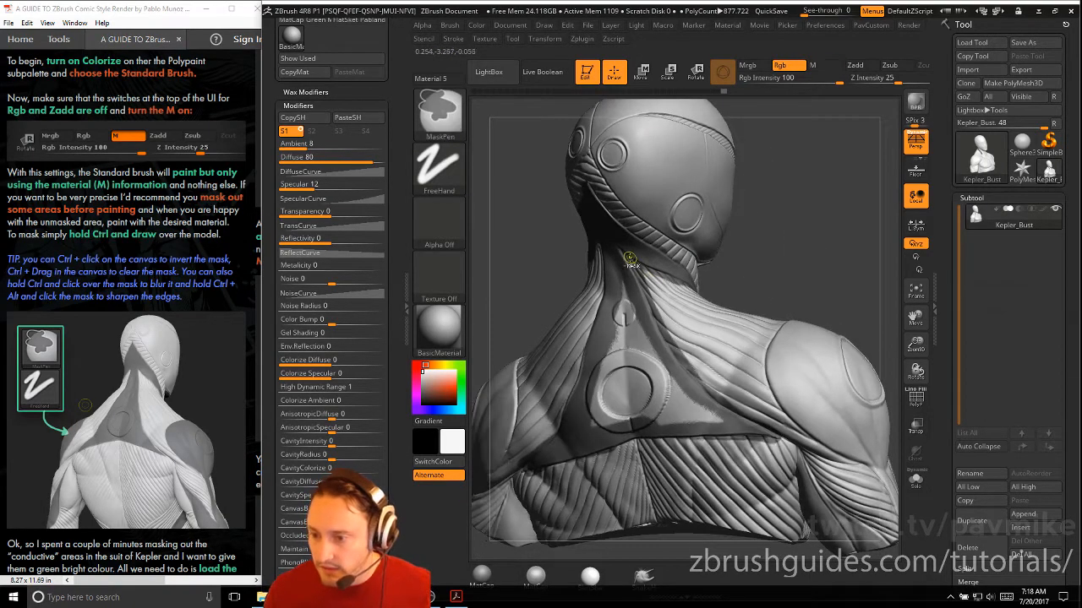
left_click_drag(630, 257, 702, 376)
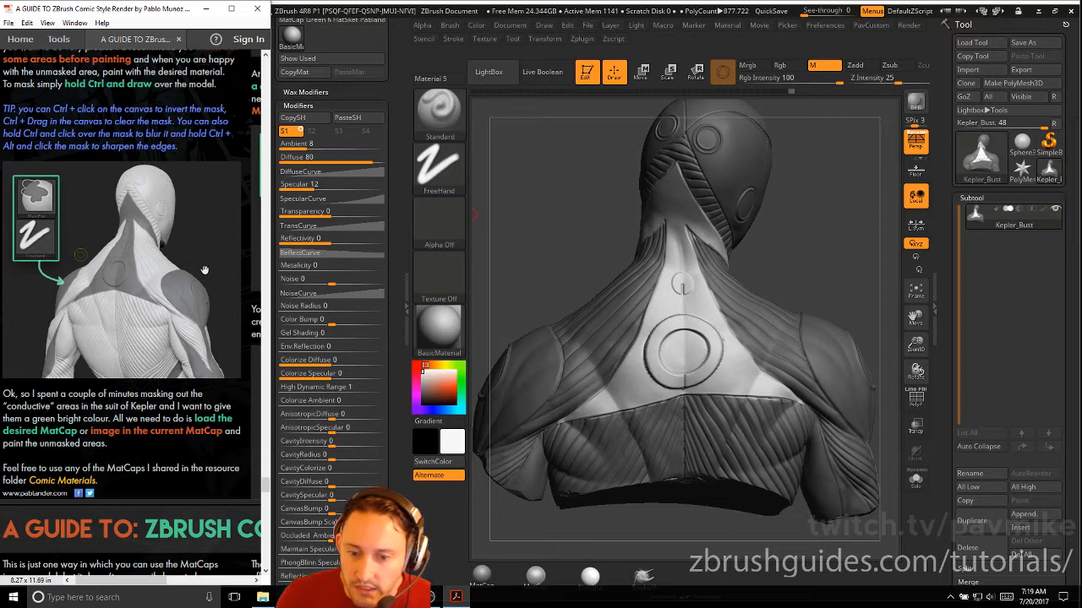
mouse_move(184, 311)
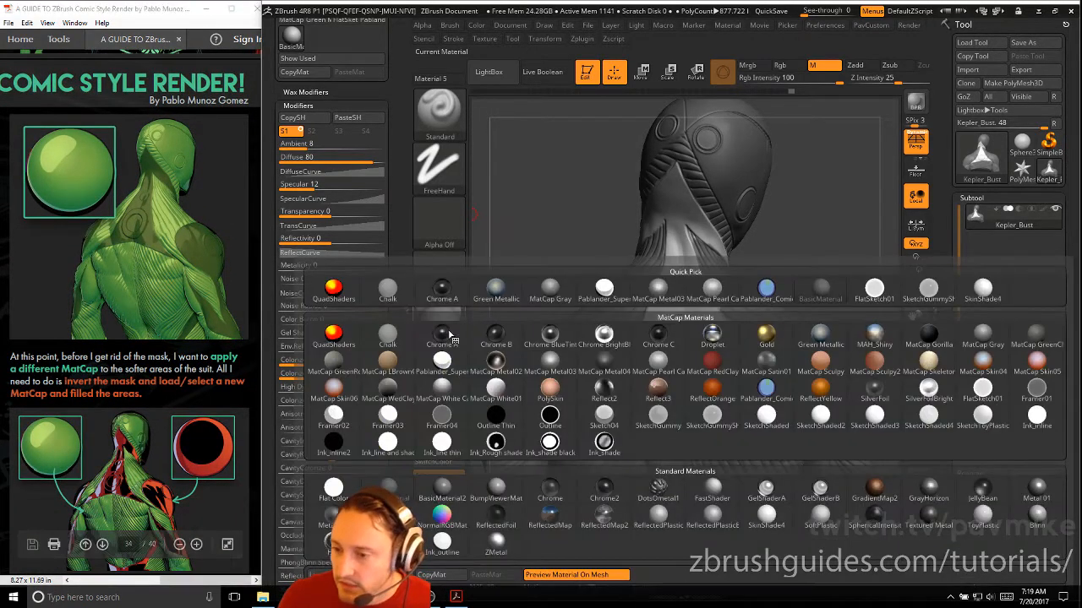
Step: Load the green Pablander_Comic matcap from the material library and fill the suit with it
left_click(711, 387)
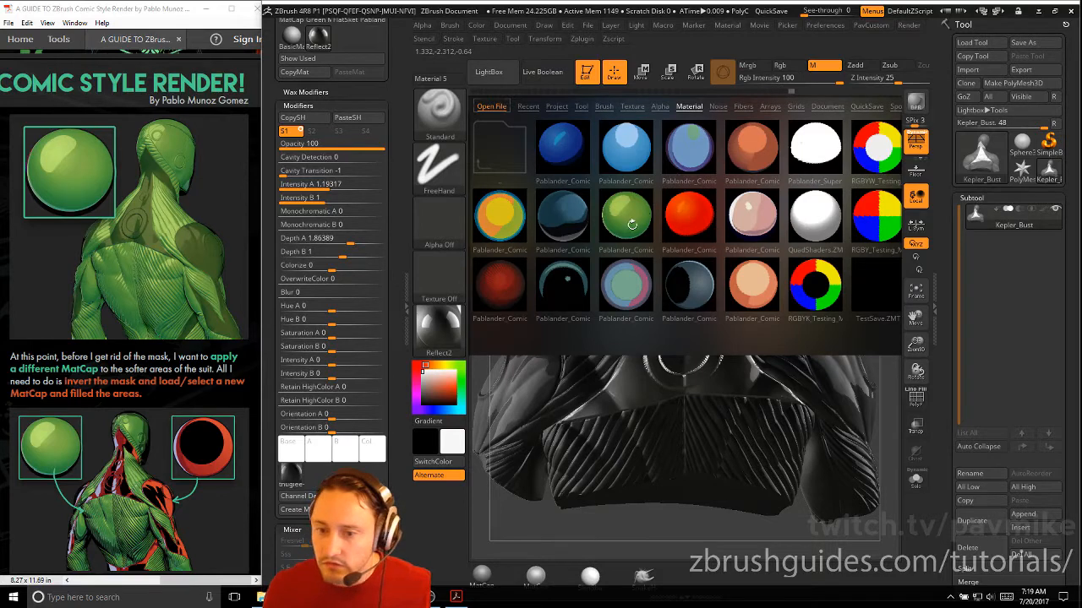
left_click(626, 217)
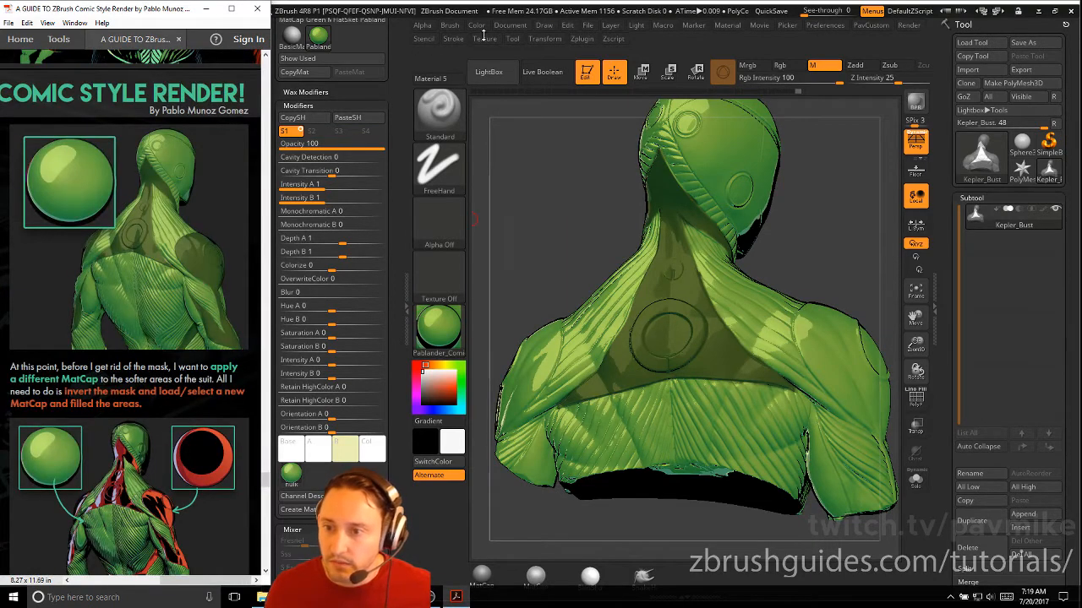
left_click(476, 24)
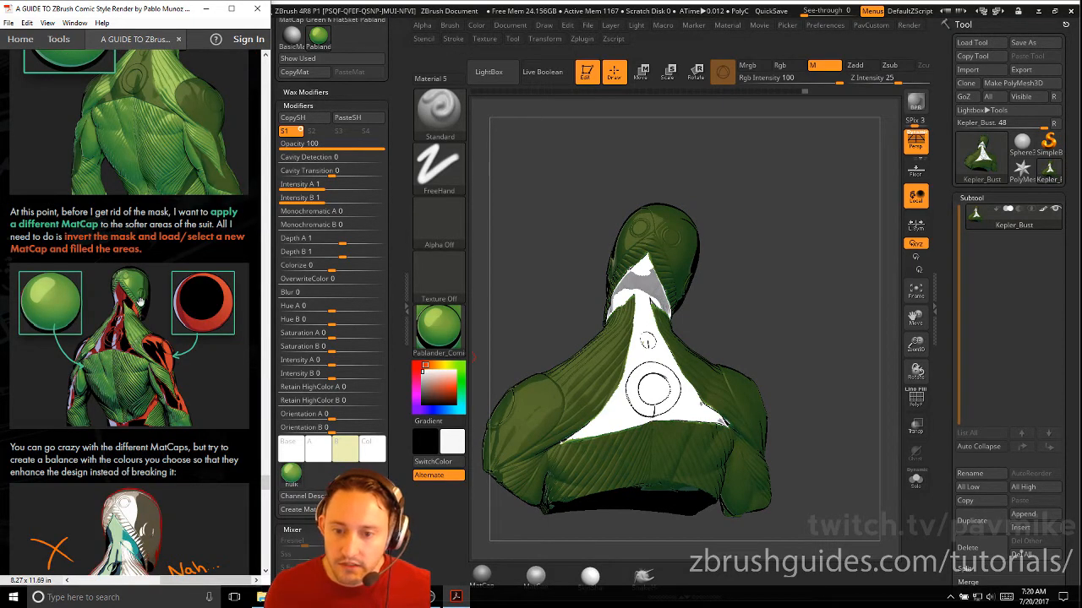
Step: Scroll the palette while preparing to load the red Pablander matcap
scroll("down", 3)
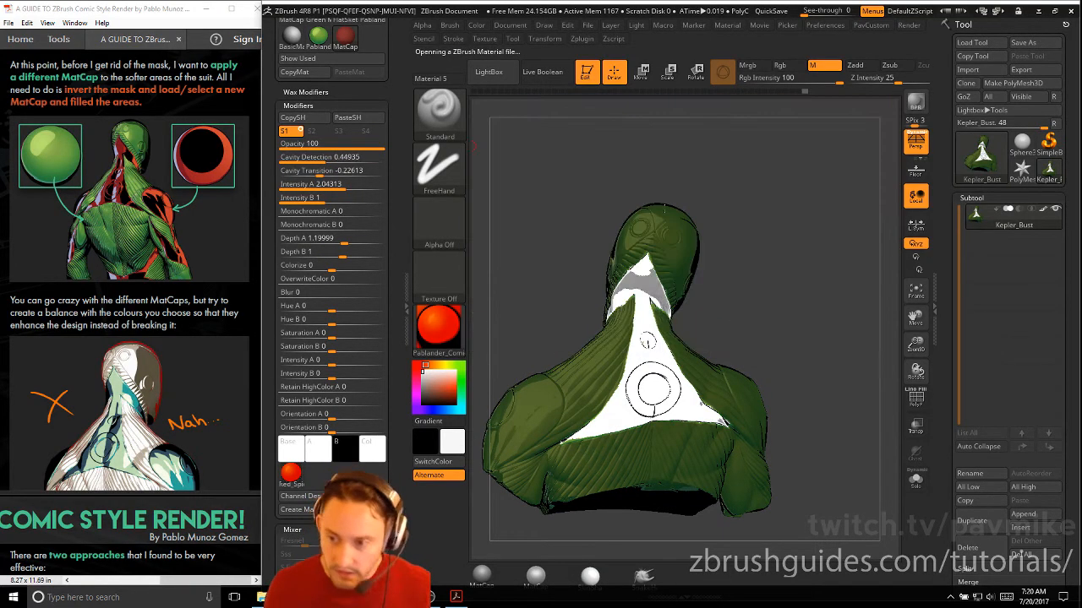
Step: Fill the unmasked neck strip with the red matcap via Color > FillObject
left_click(477, 25)
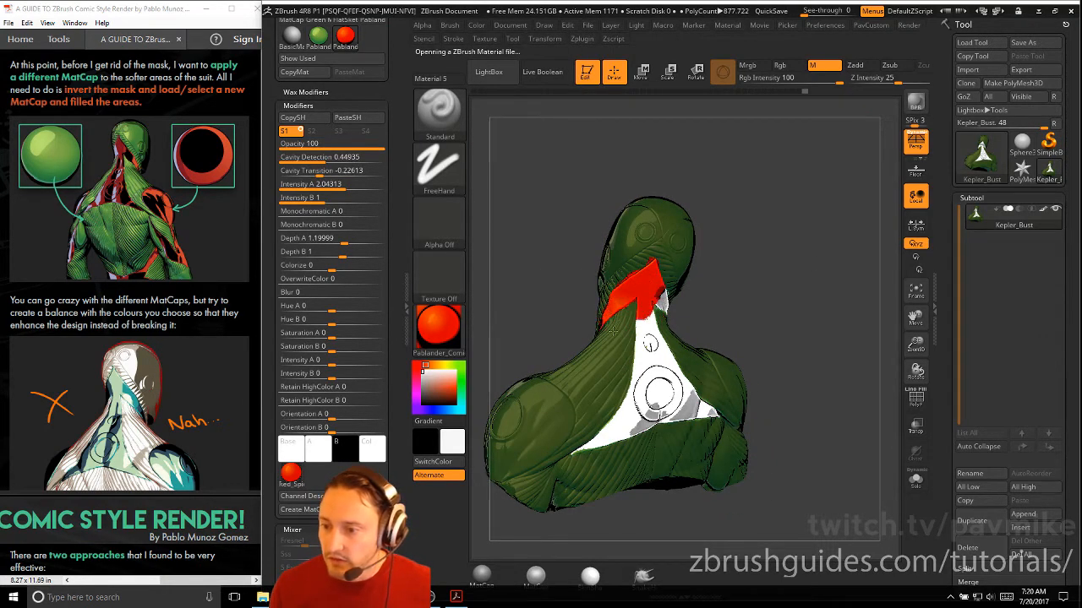
left_click(476, 24)
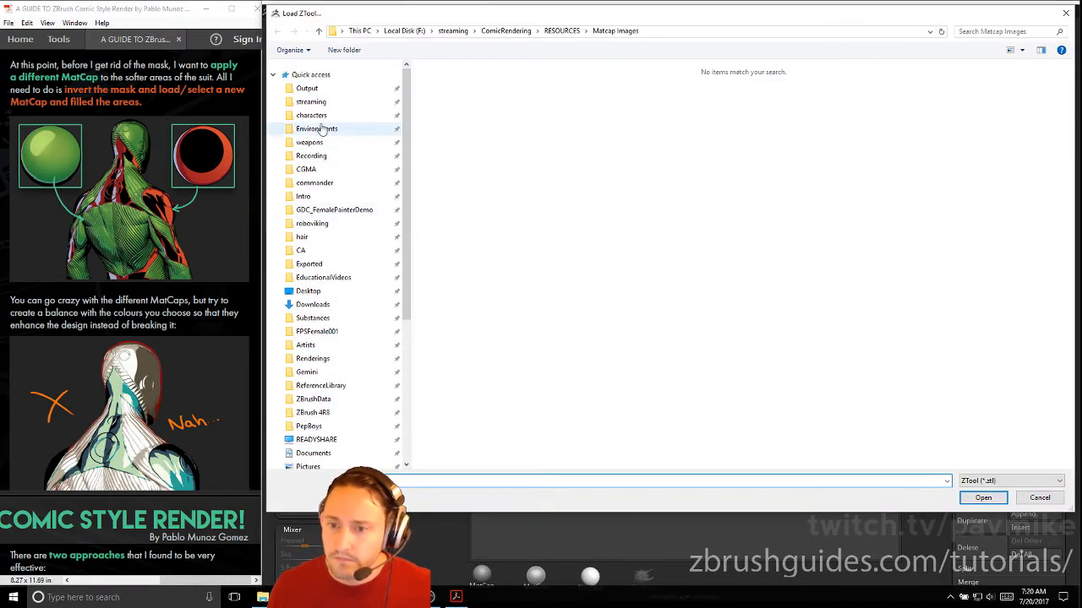
Step: Browse to streaming > ZBFemale > HighRes and choose the ZBFemale_TechSuit .ZTL file
left_click(311, 101)
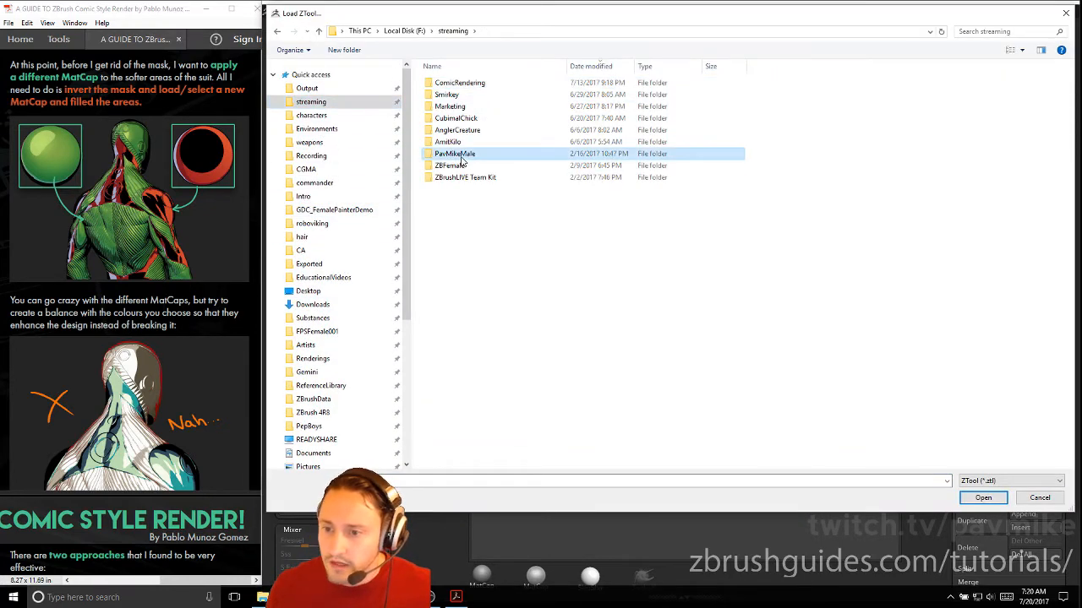
double_click(451, 165)
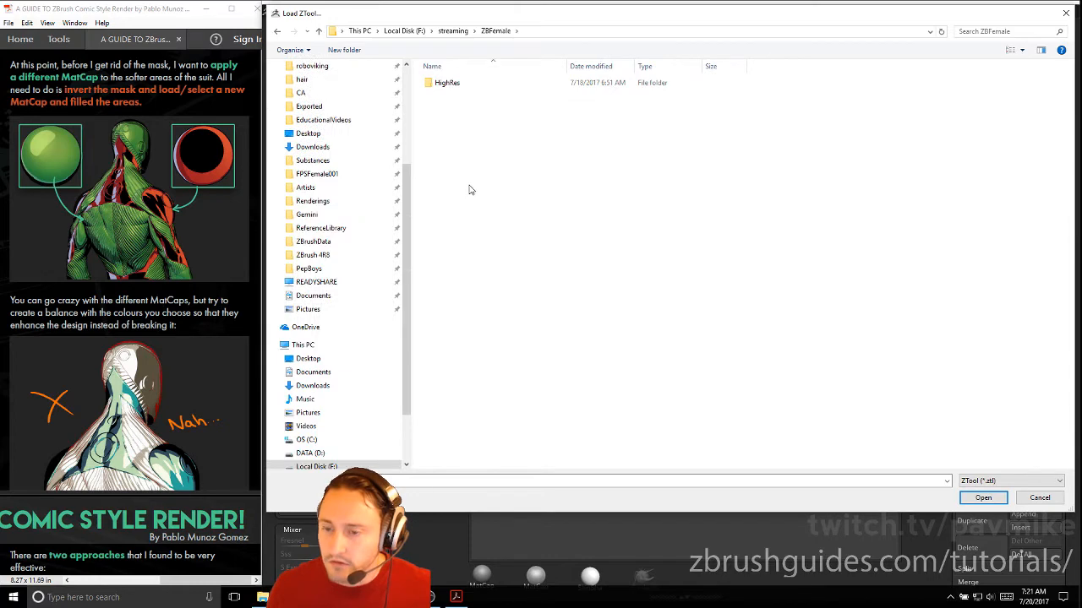
double_click(447, 82)
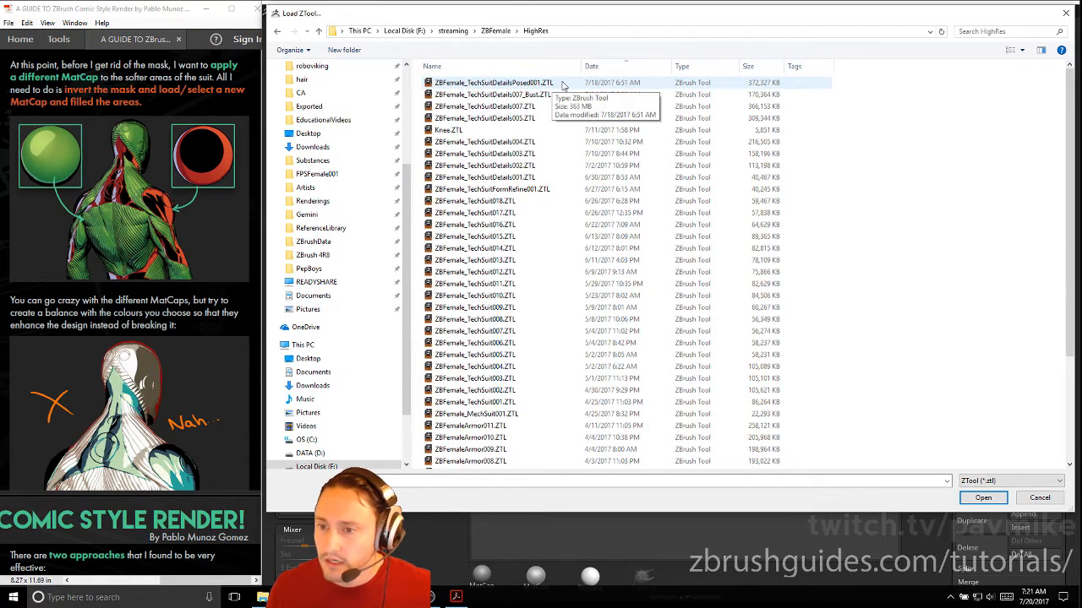
left_click(982, 497)
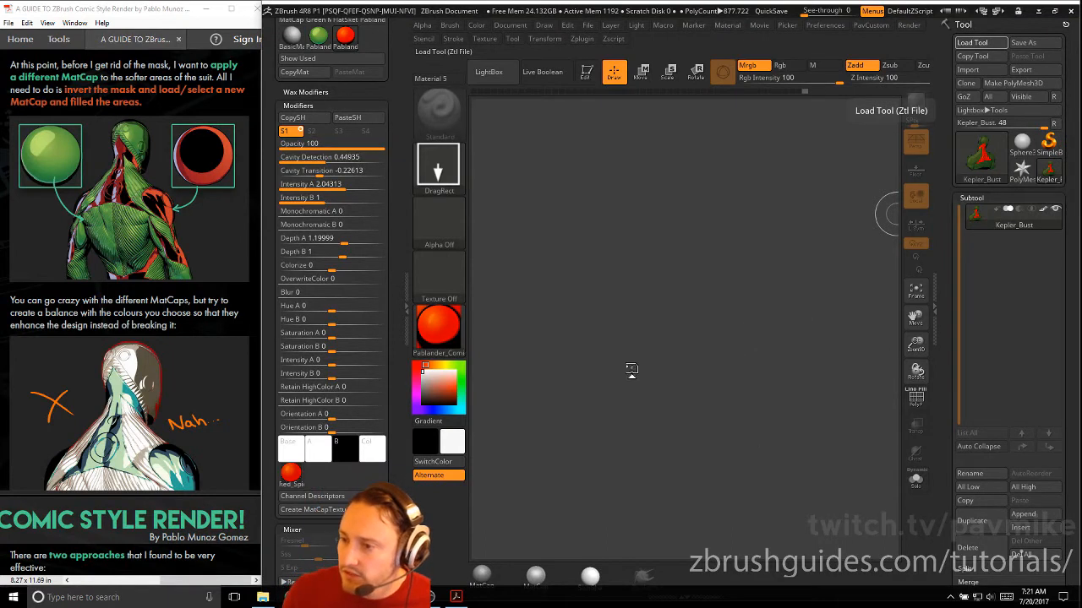
Step: Draw the female tech-suit bust large on the canvas and enter Edit mode
left_click(979, 42)
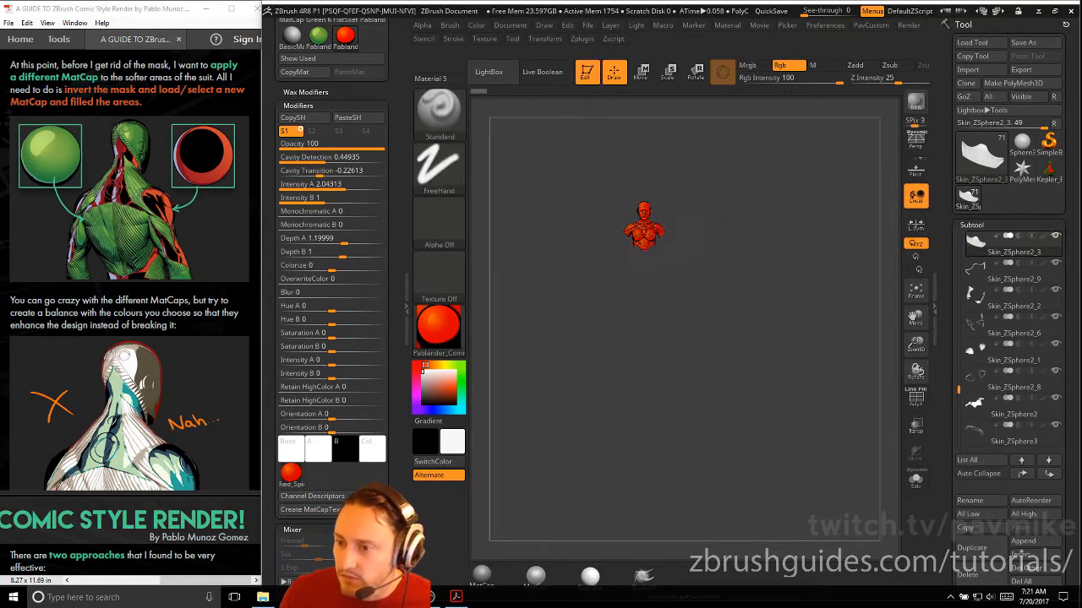
left_click_drag(644, 224, 629, 440)
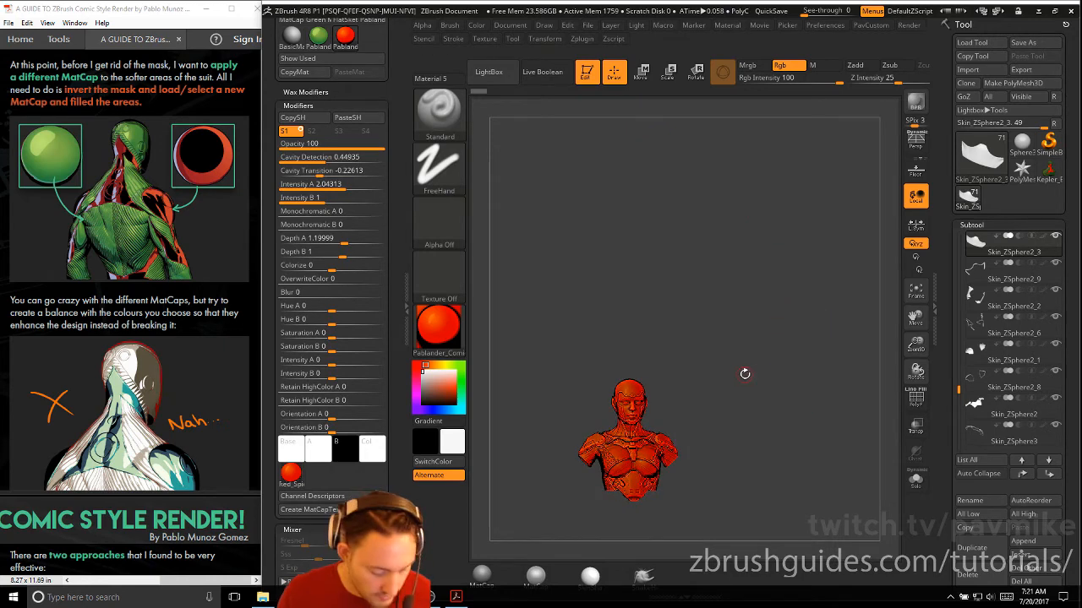
left_click_drag(744, 375, 818, 304)
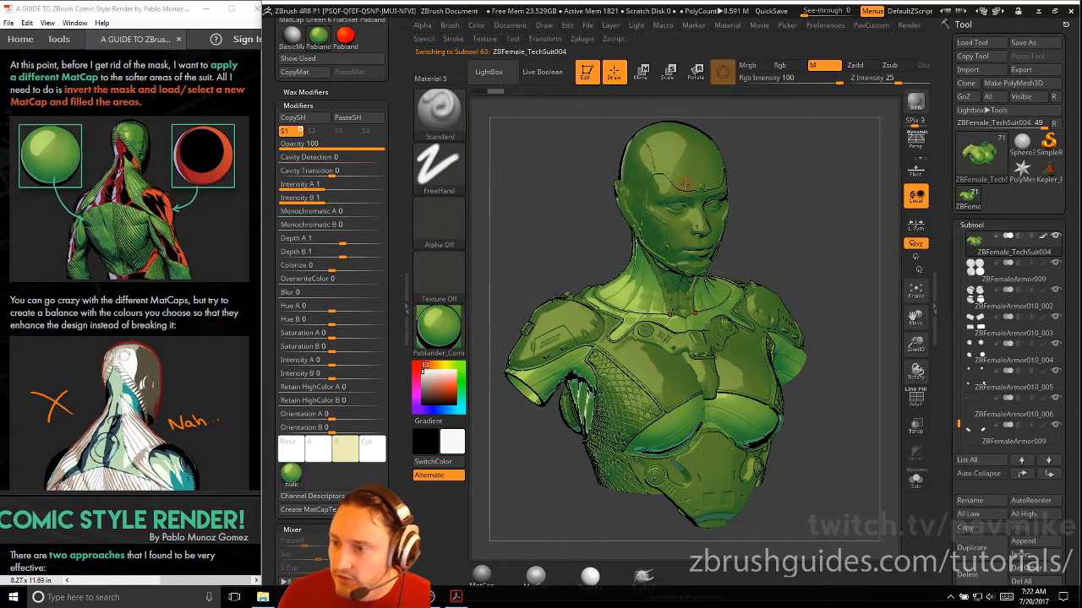
Step: Fill the ZBFemale_TechSuit004 helmet, neck and chest panels with the red matcap
left_click(438, 325)
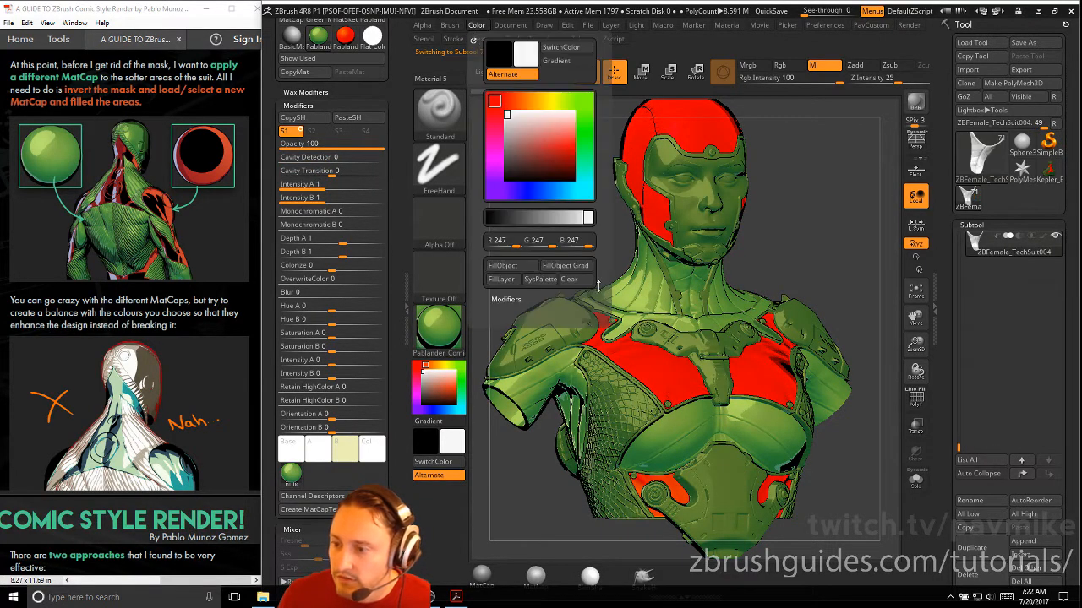
left_click(916, 480)
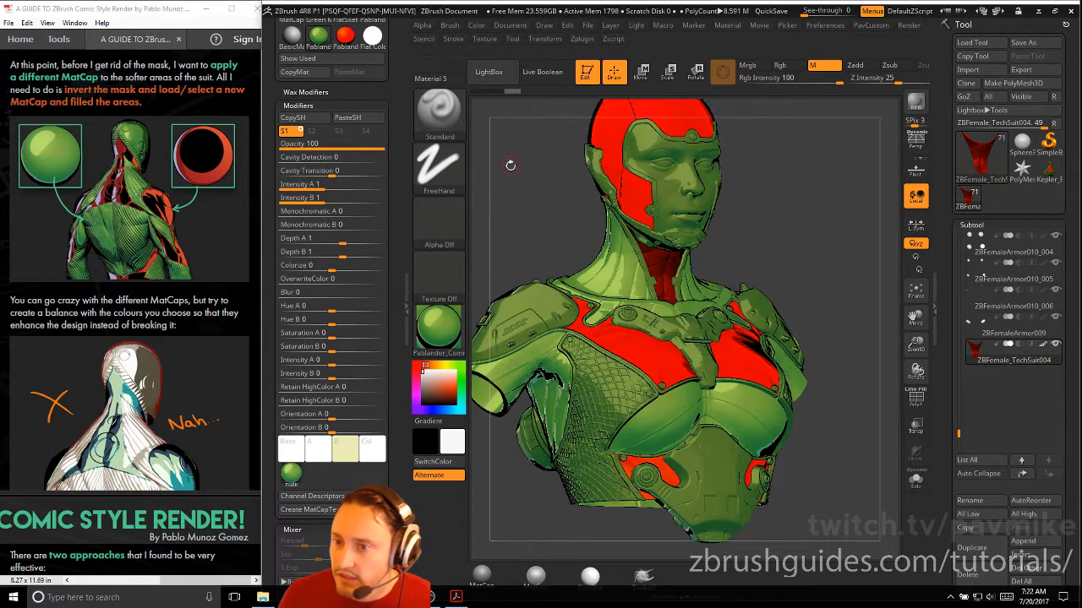
mouse_move(492, 71)
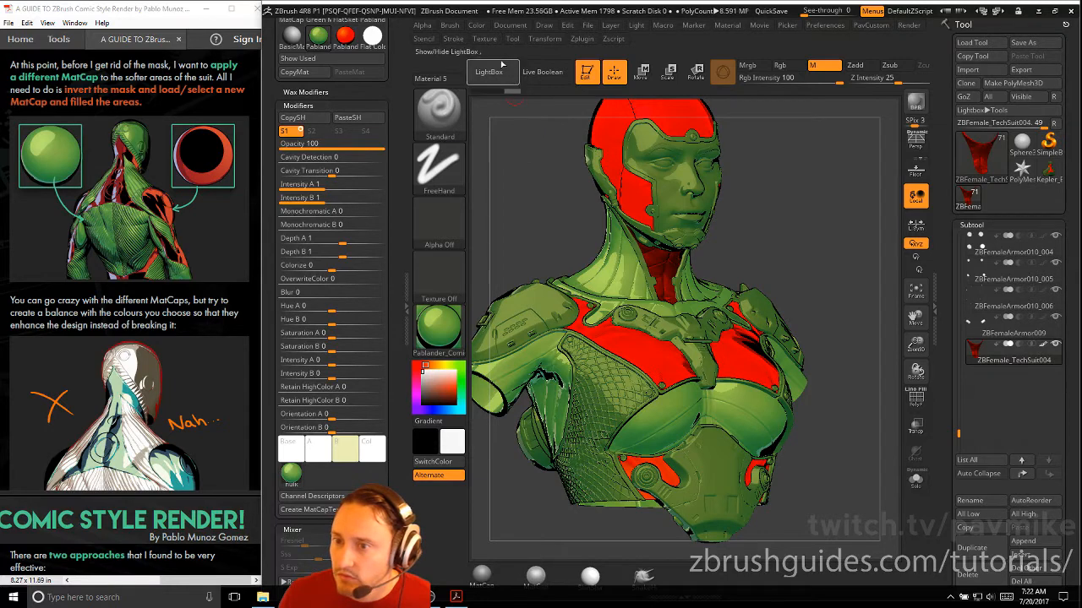
Step: Fill the shoulder, upper chest and lower torso armour subtools with red
left_click(476, 24)
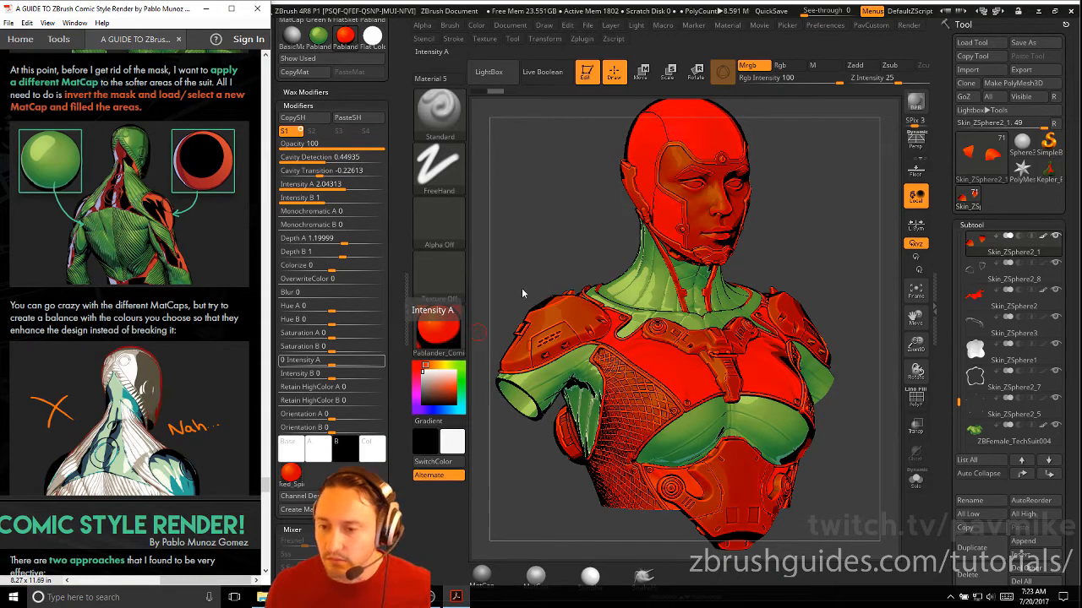
Step: Load the skin-tone Pablander_Comic matcap and fill the face subtool with it
left_click(430, 78)
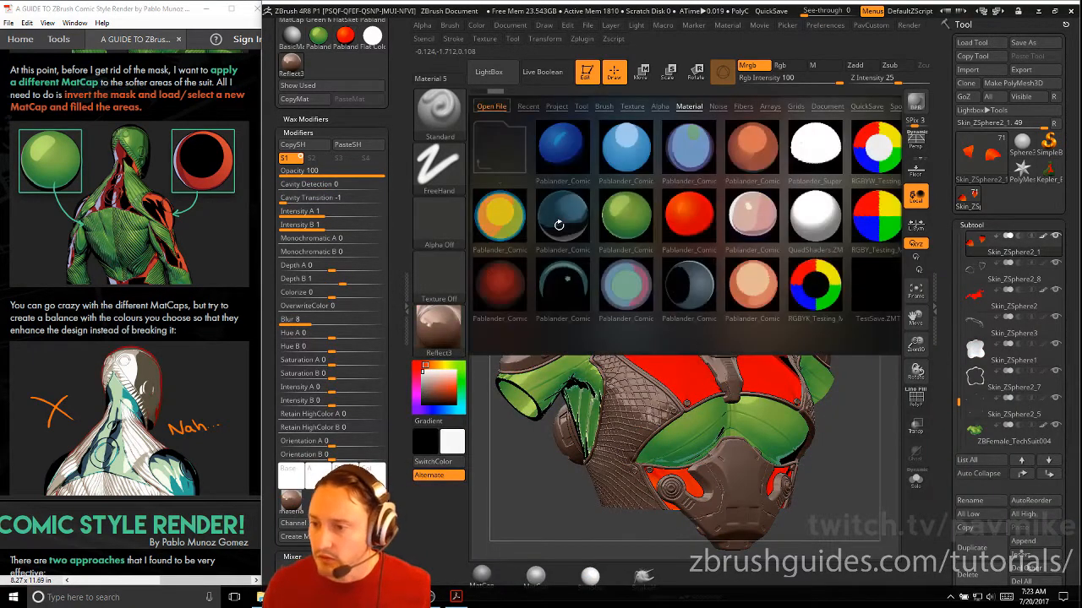
left_click(688, 216)
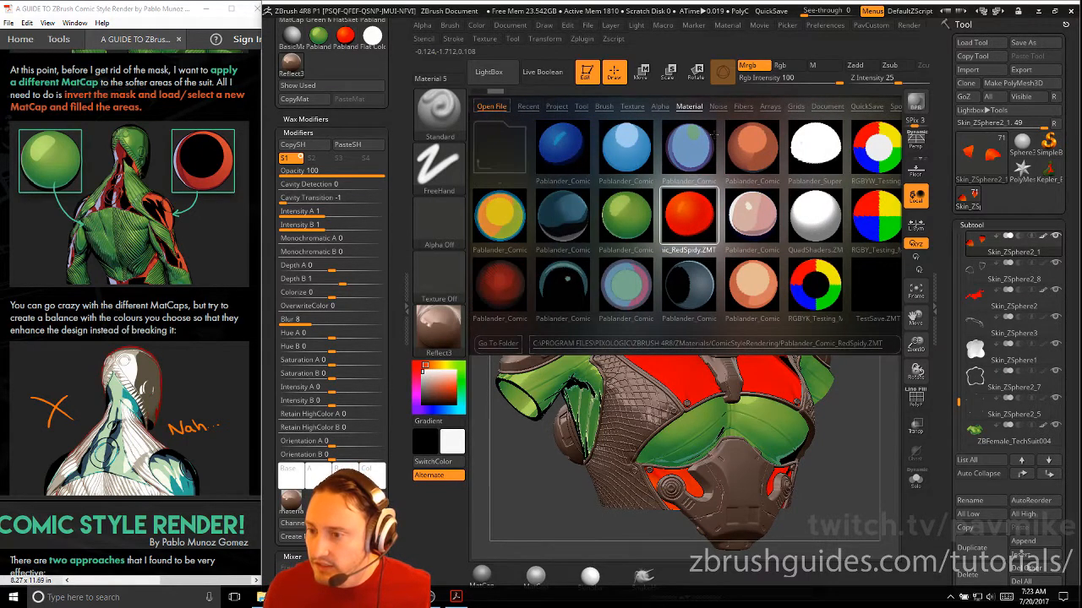
left_click(752, 288)
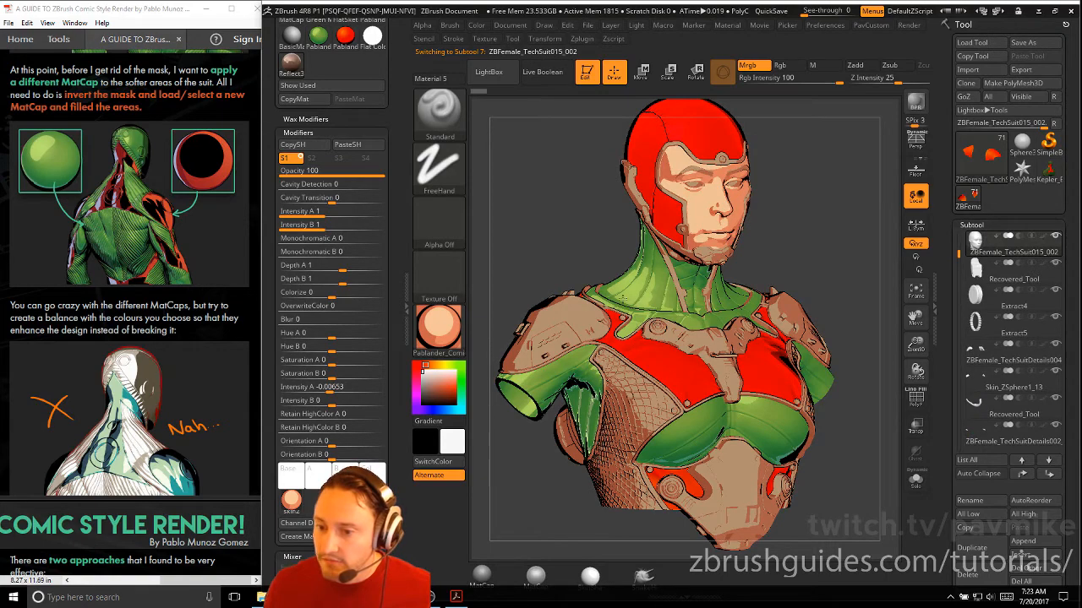
left_click(477, 24)
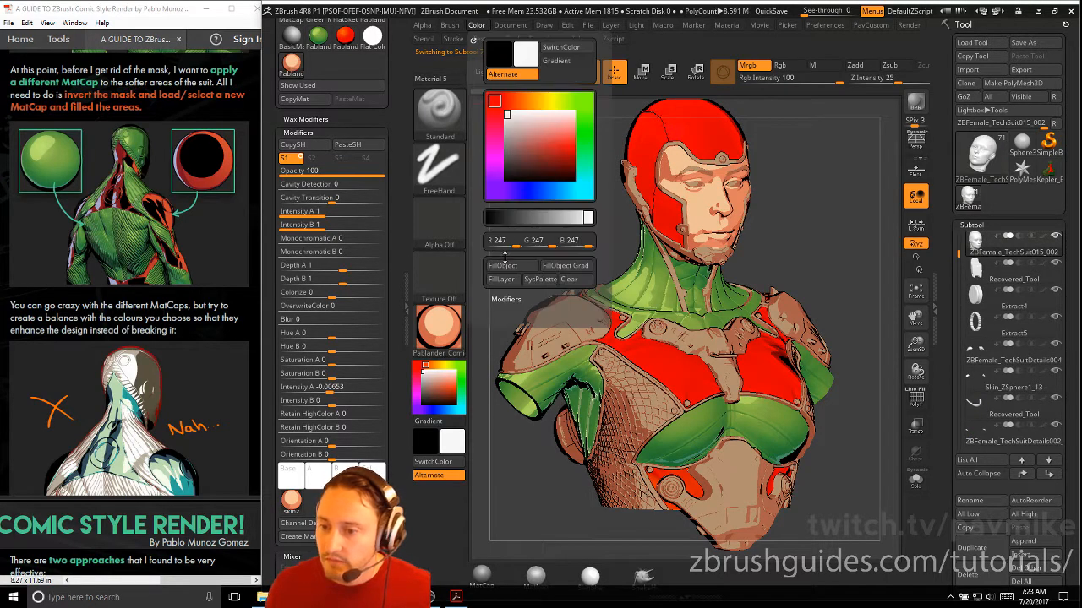